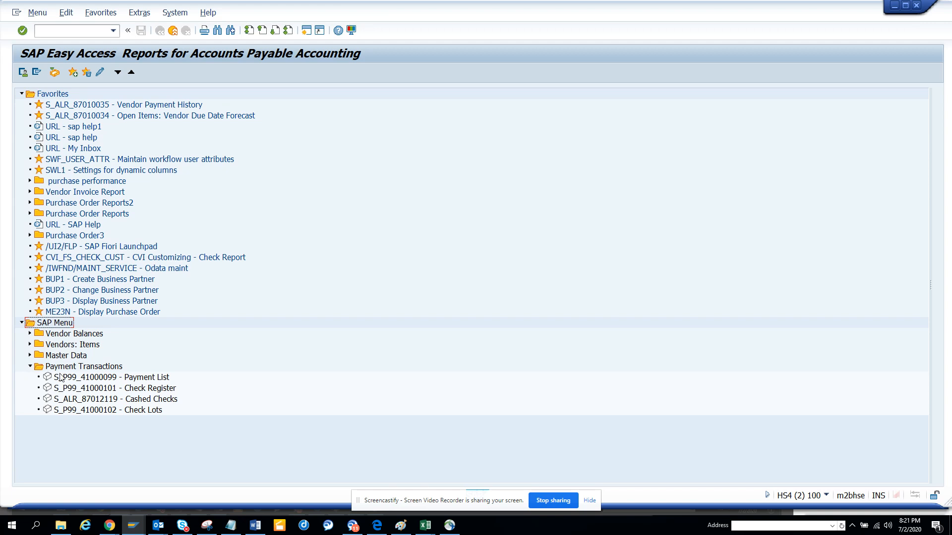
mouse_move(115, 409)
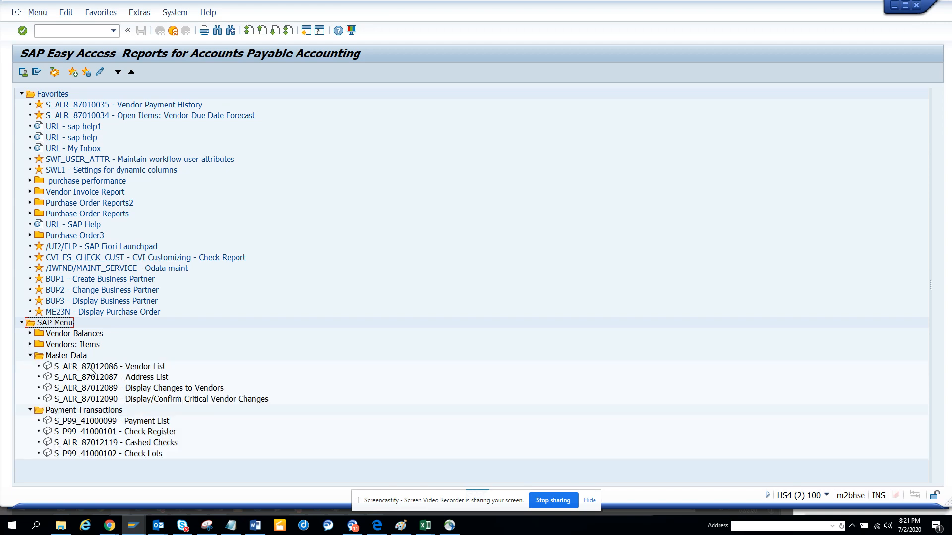
mouse_move(142, 393)
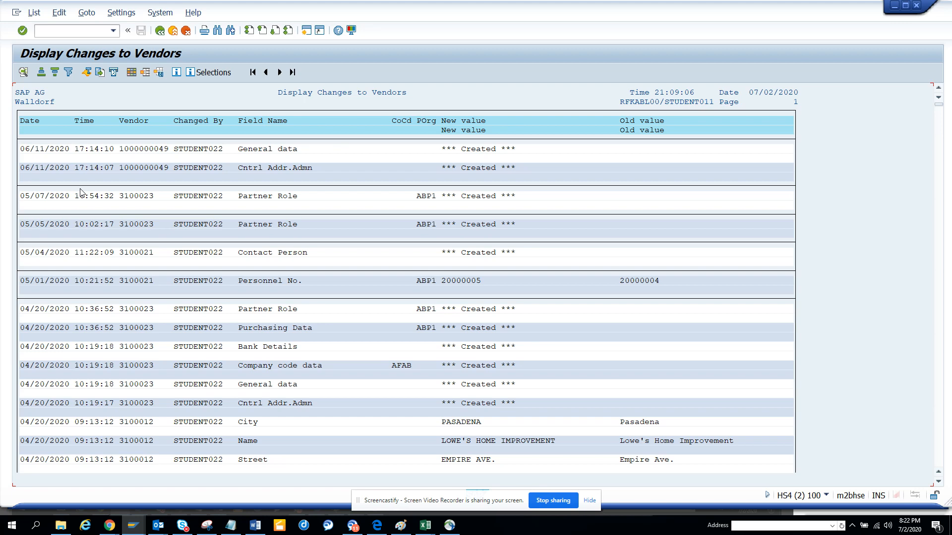
mouse_move(799, 324)
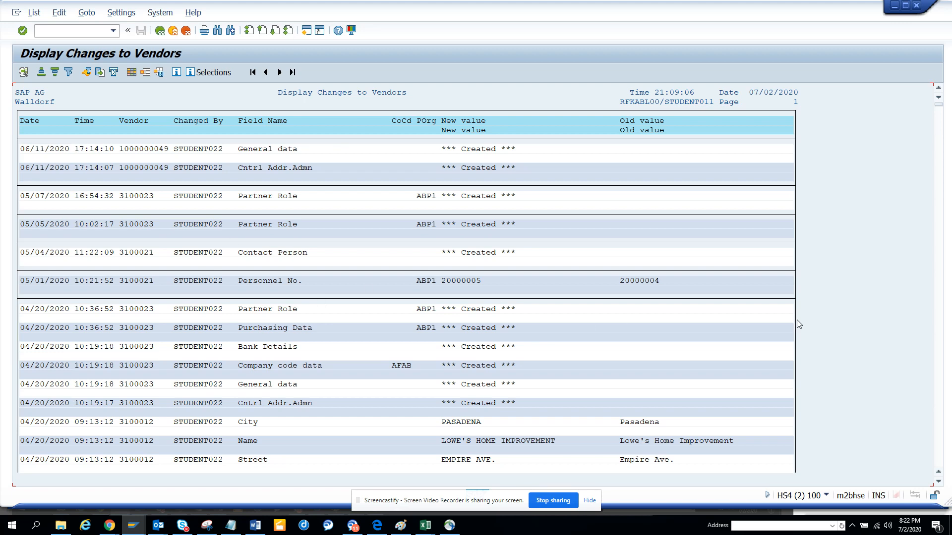
mouse_move(755, 321)
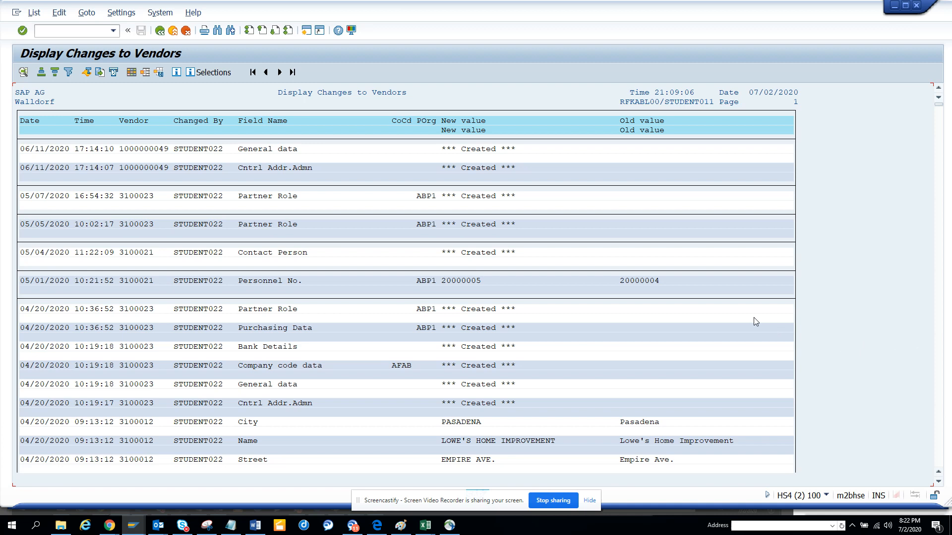
mouse_move(328, 294)
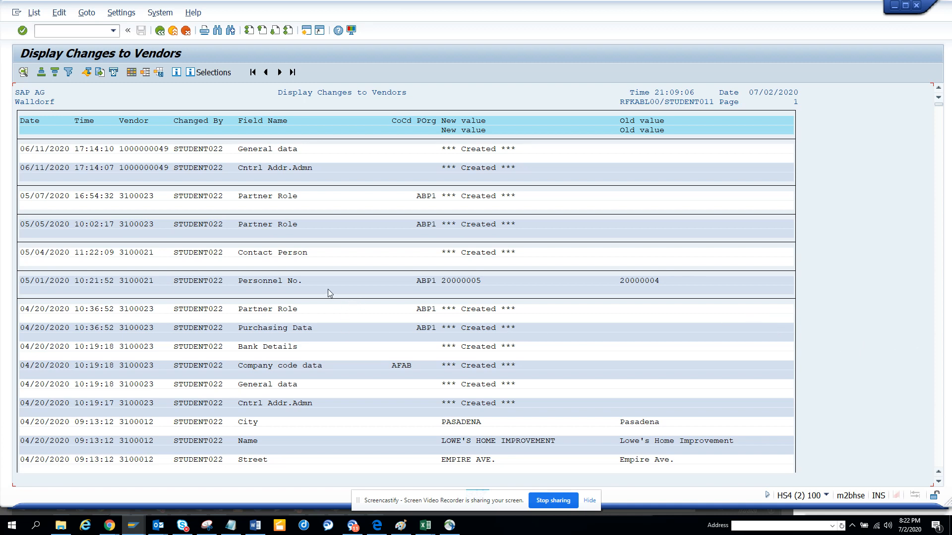
mouse_move(281, 344)
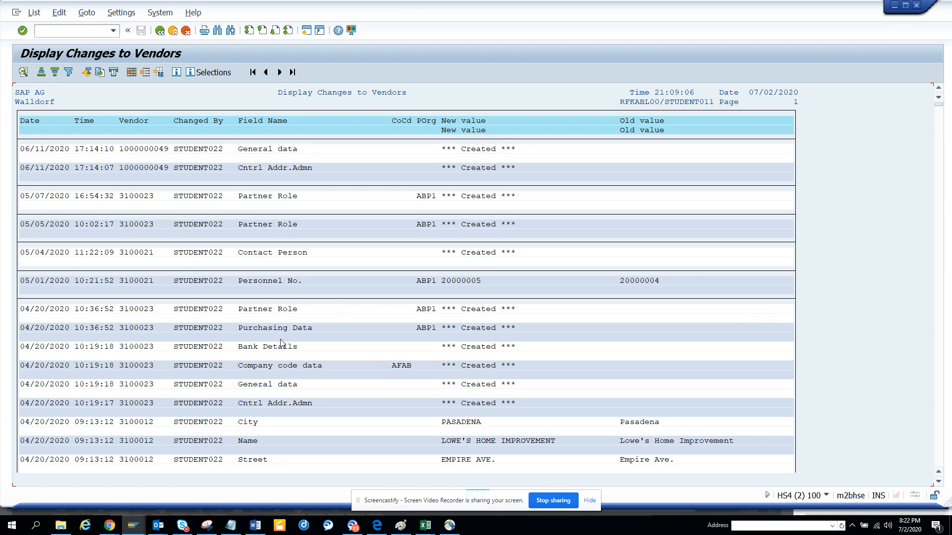
mouse_move(441, 366)
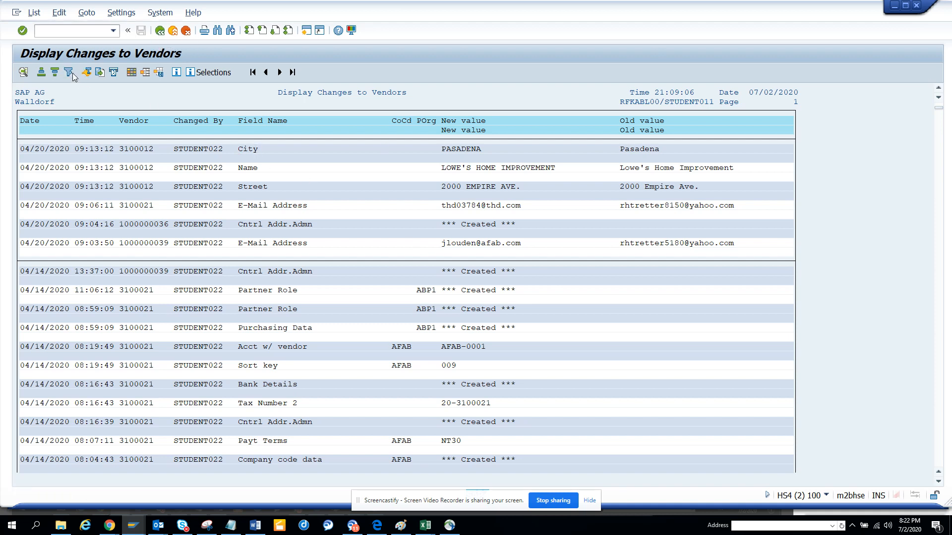
Filter the change report on Field Name = Payment Block via the F4 value list and apply it
left_click(69, 71)
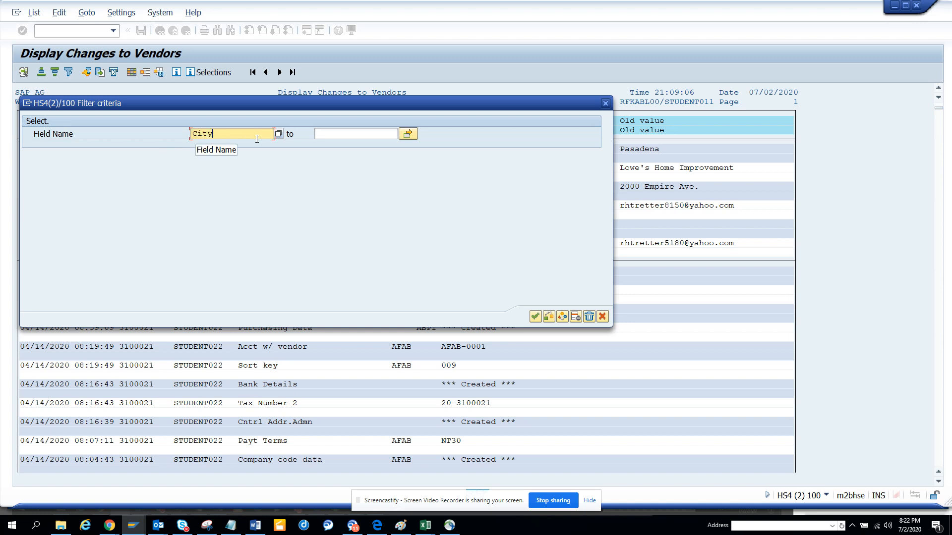
left_click(279, 134)
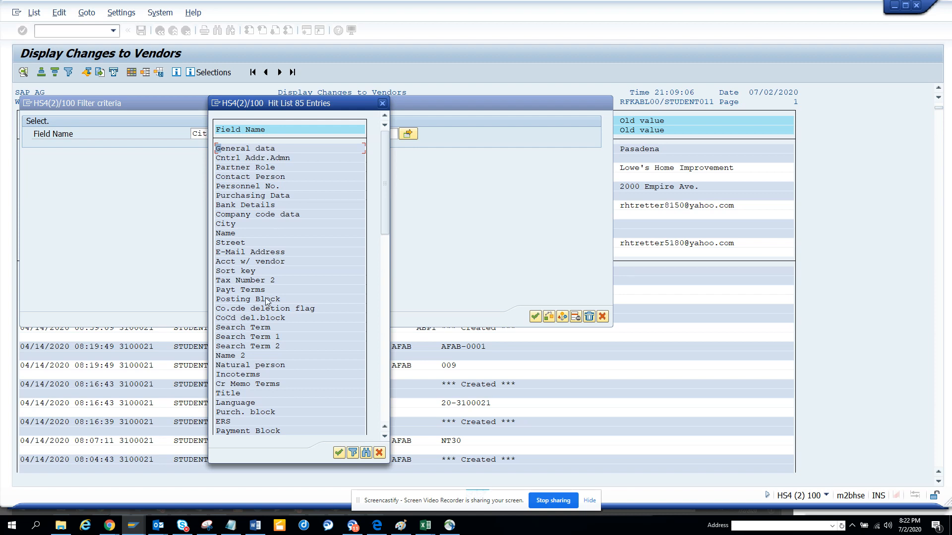
mouse_move(274, 396)
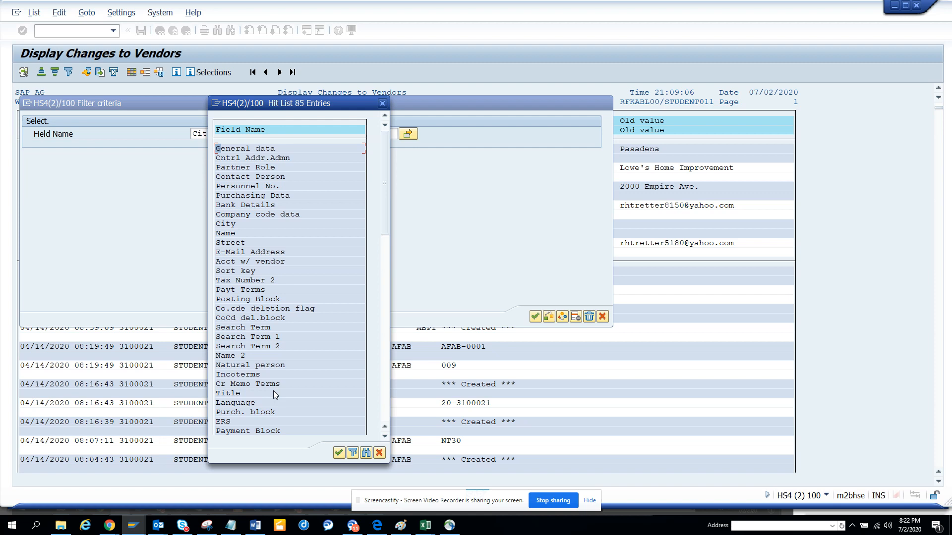
mouse_move(253, 423)
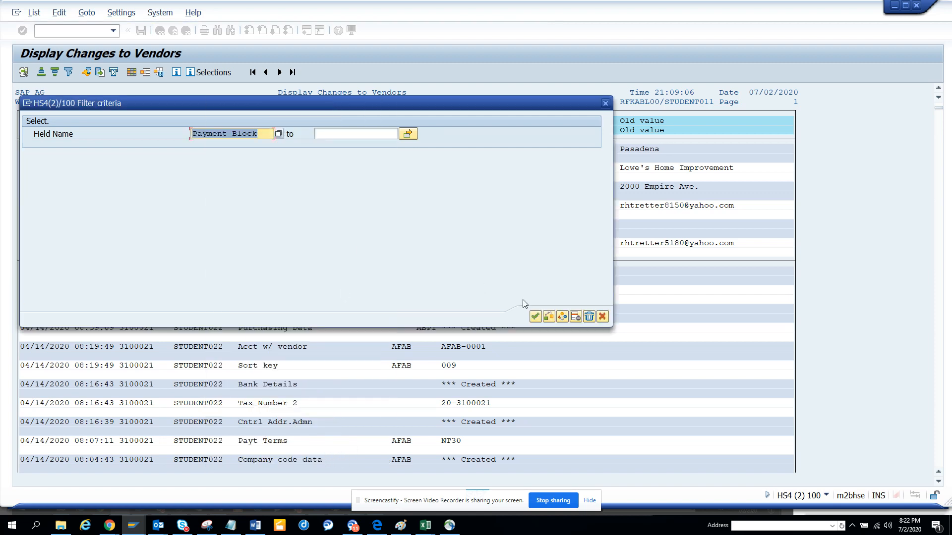
left_click(535, 317)
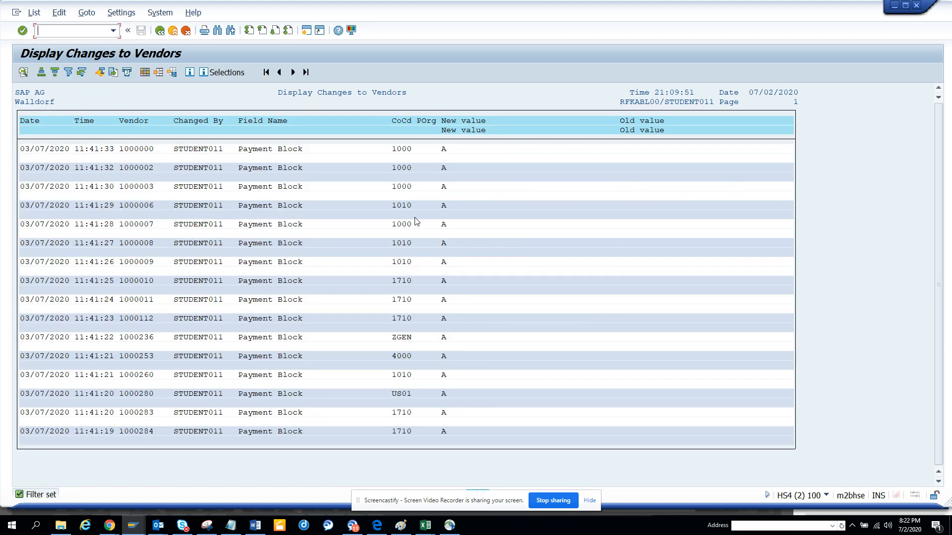
mouse_move(454, 373)
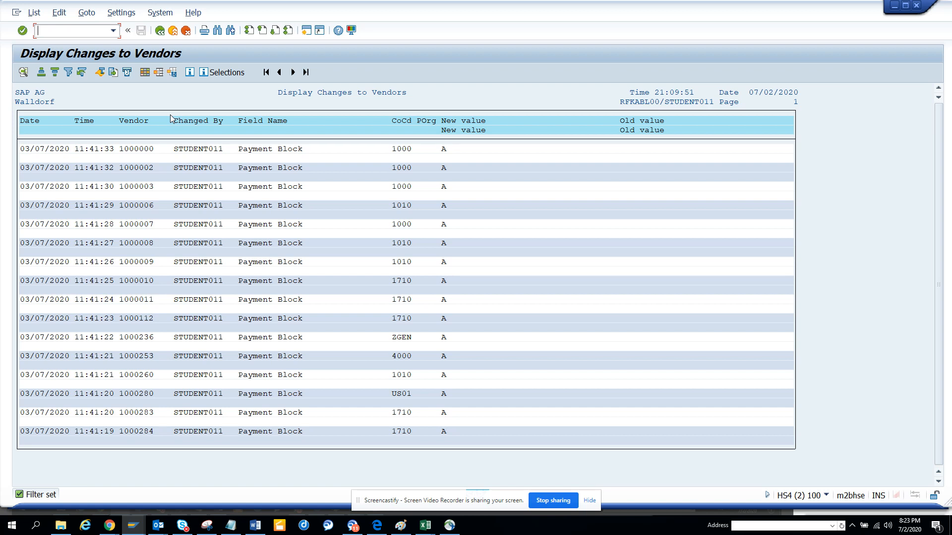
mouse_move(161, 42)
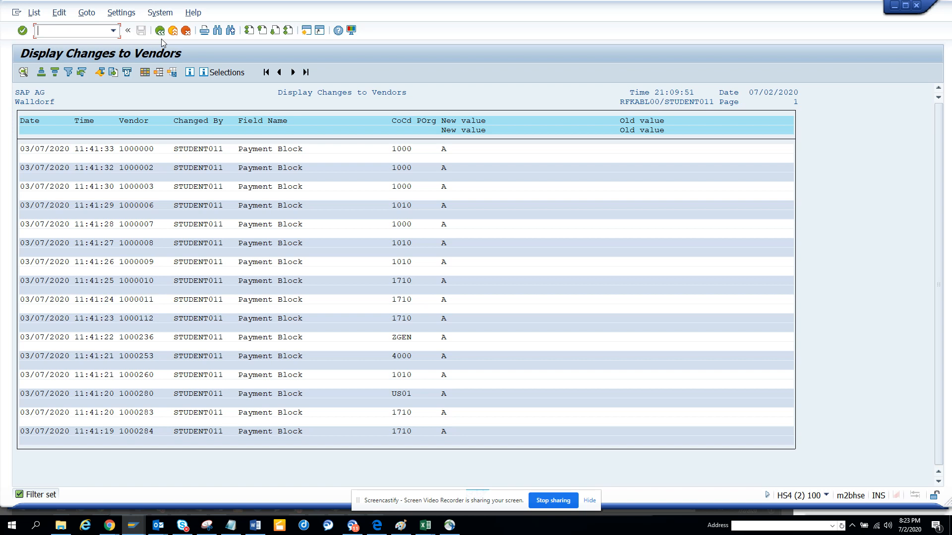
mouse_move(160, 31)
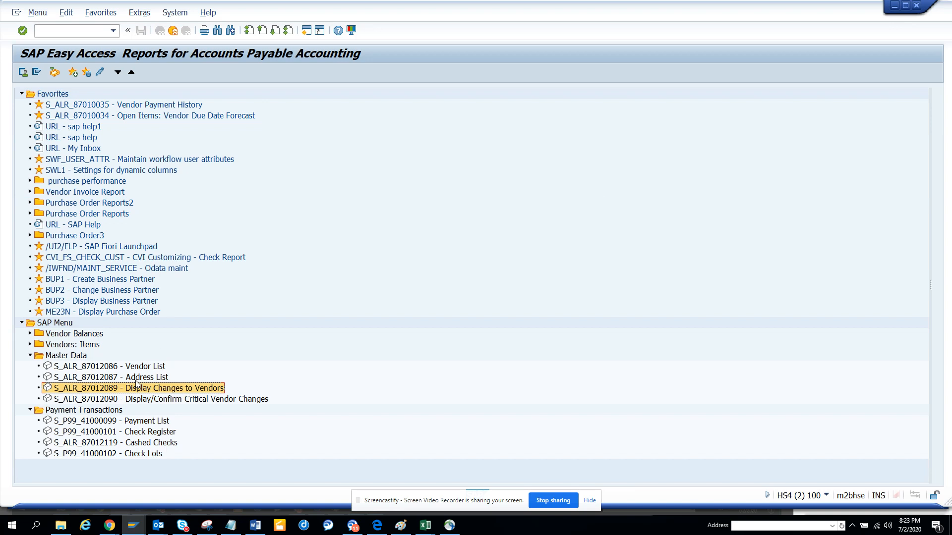
mouse_move(123, 374)
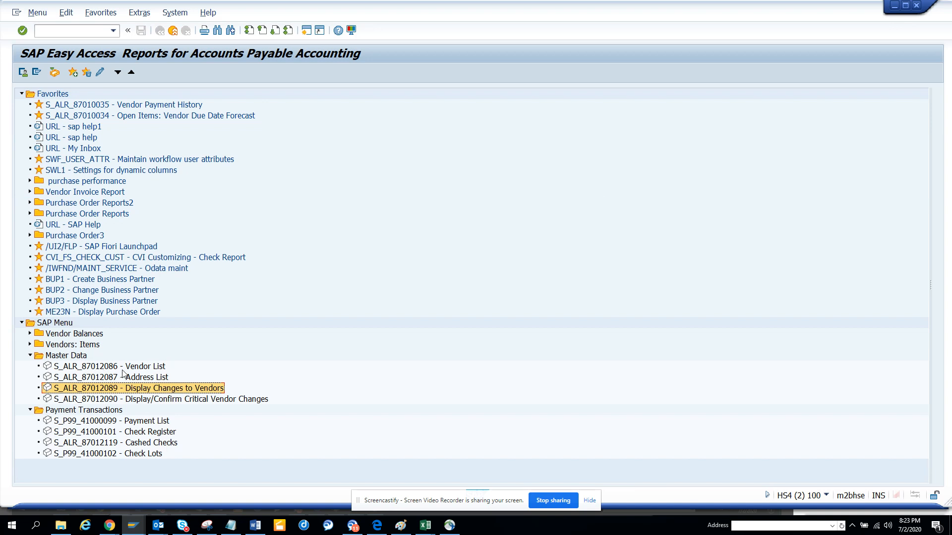
Expand Vendor Balances in the SAP Menu and launch S_ALR_87012093 - Vendor Business
double_click(109, 366)
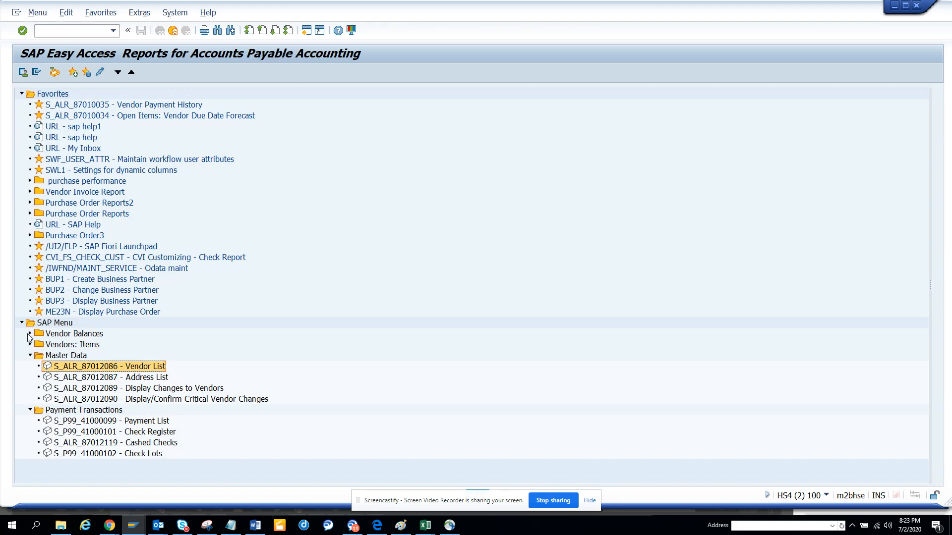
left_click(29, 333)
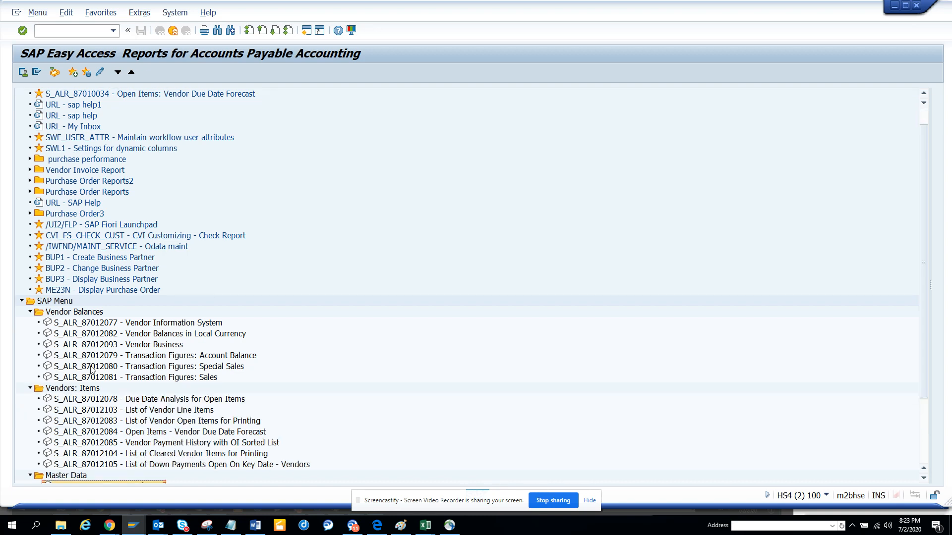
mouse_move(163, 341)
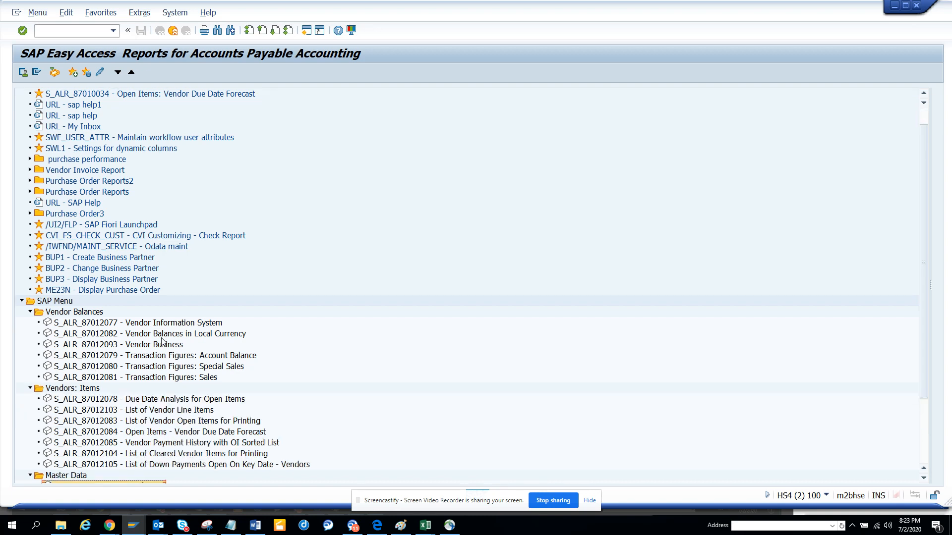
left_click(118, 344)
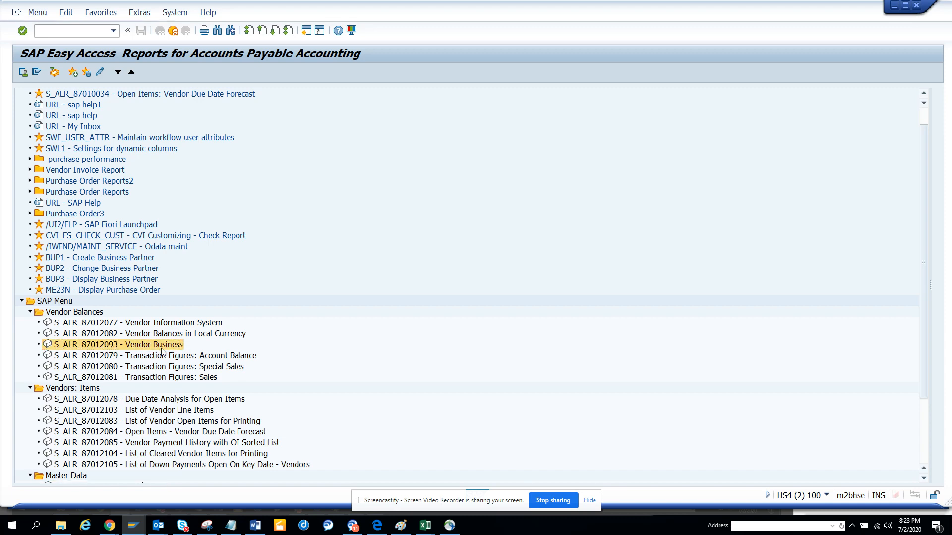
double_click(120, 344)
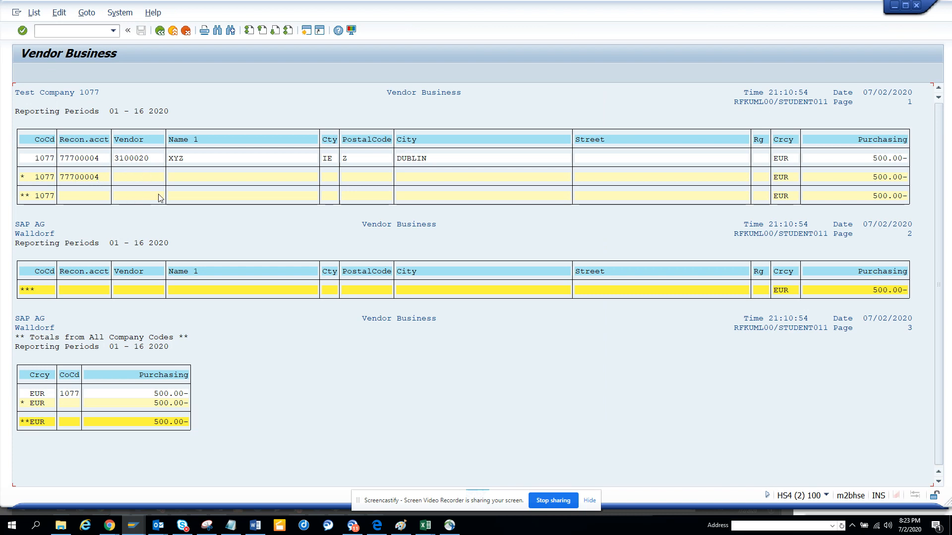
mouse_move(555, 165)
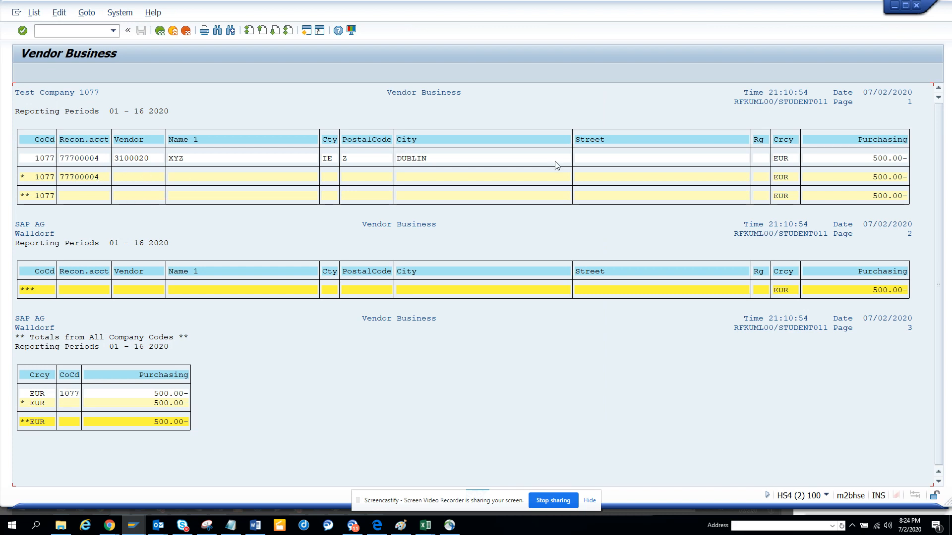